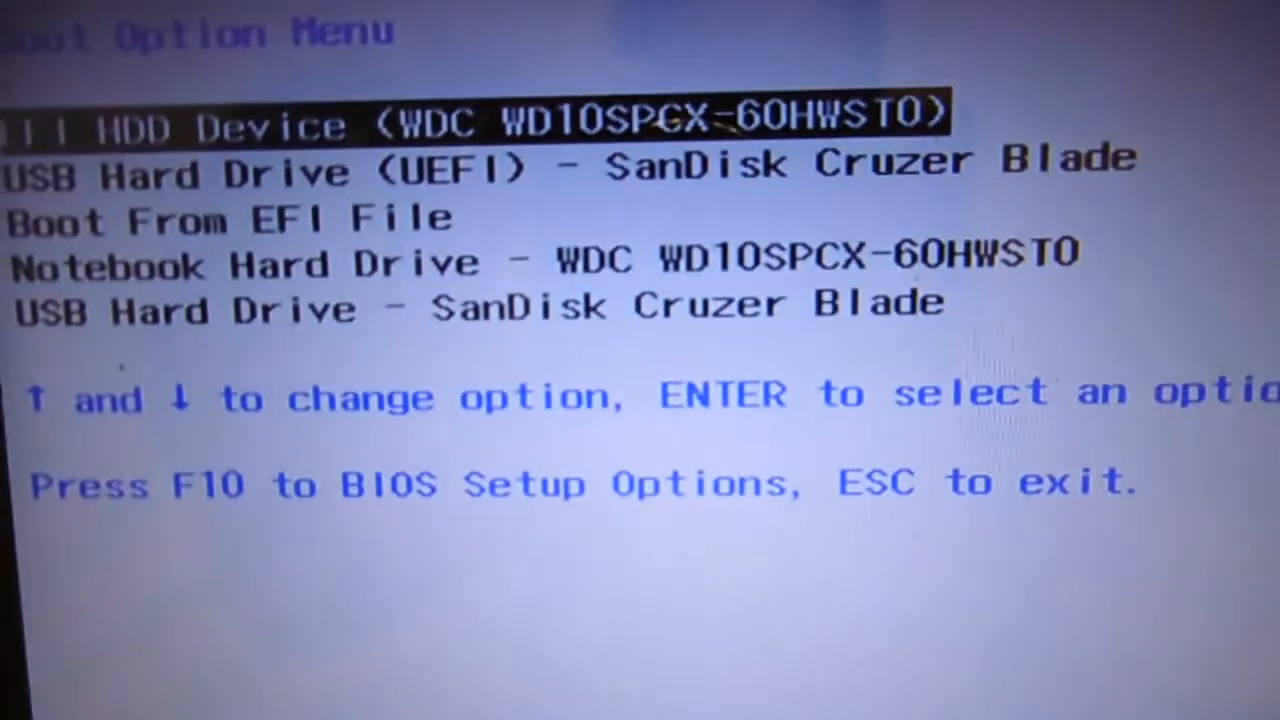
- Boot the laptop from the USB SanDisk Cruzer Blade entry into the macOS recovery utilities
key("Down")
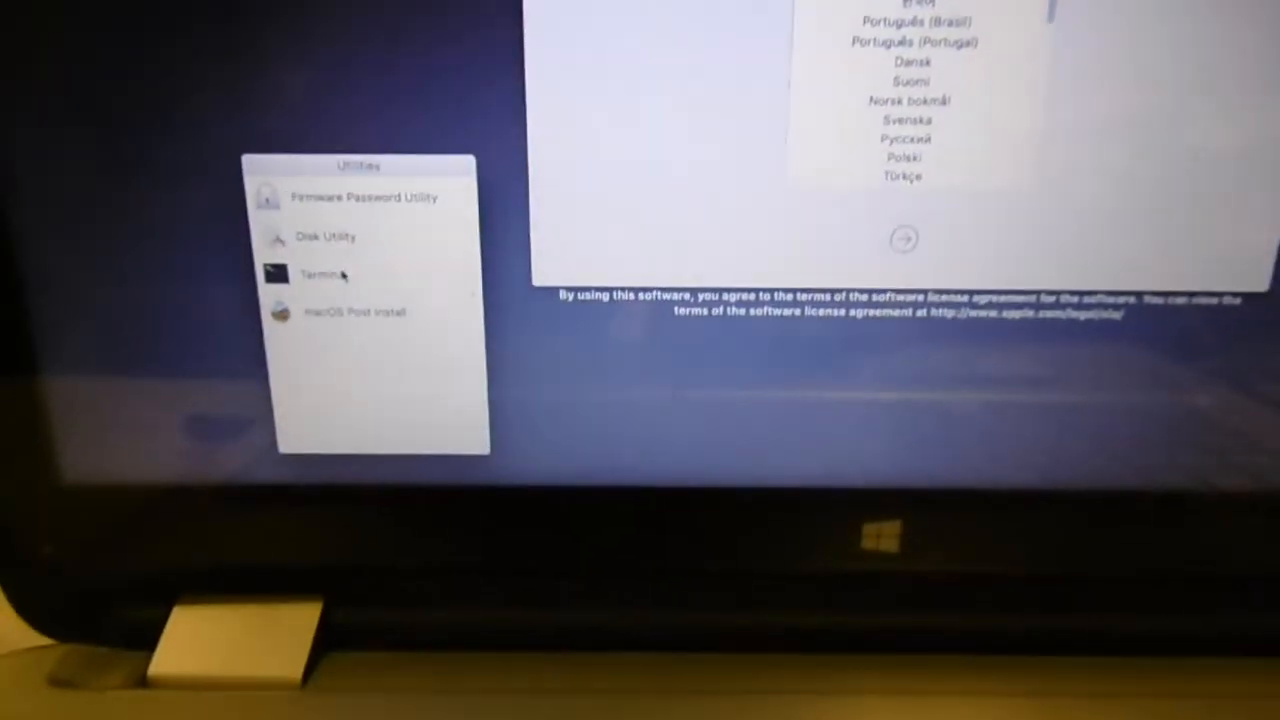
- Erase the High10_13 volume in Disk Utility as Mac OS Extended (Journaled)
left_click(324, 236)
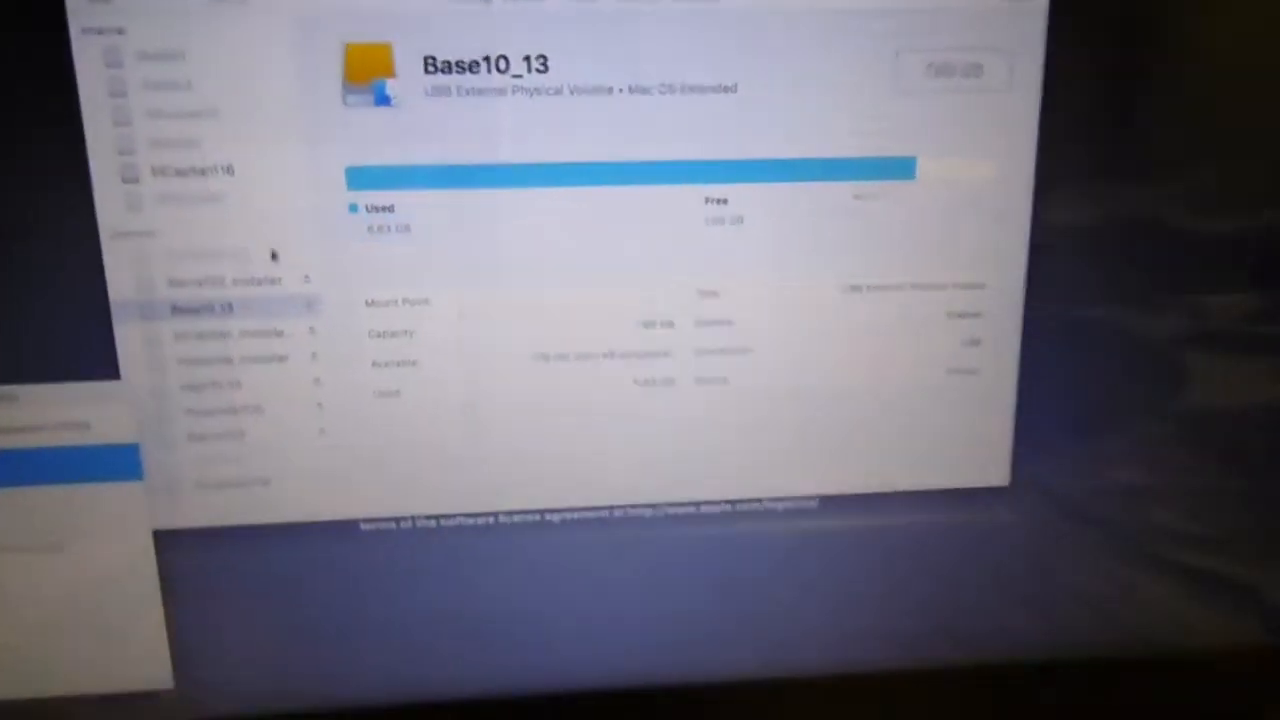
left_click(604, 80)
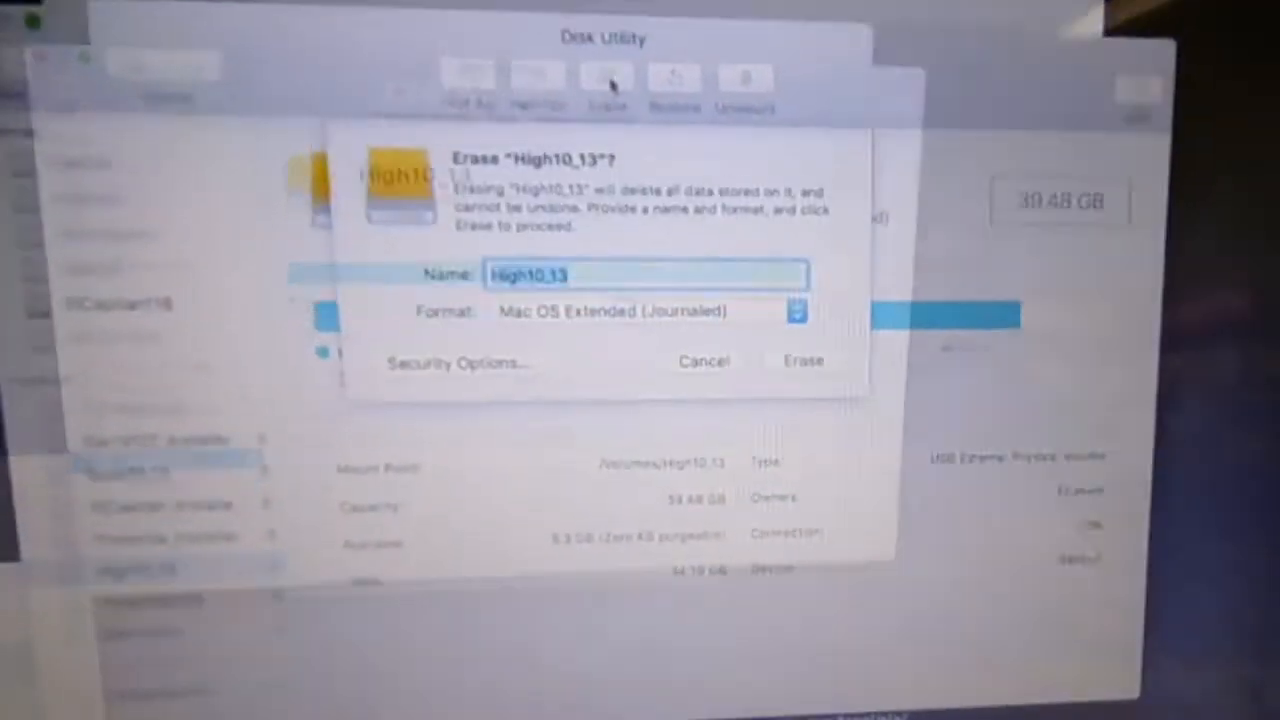
left_click(804, 360)
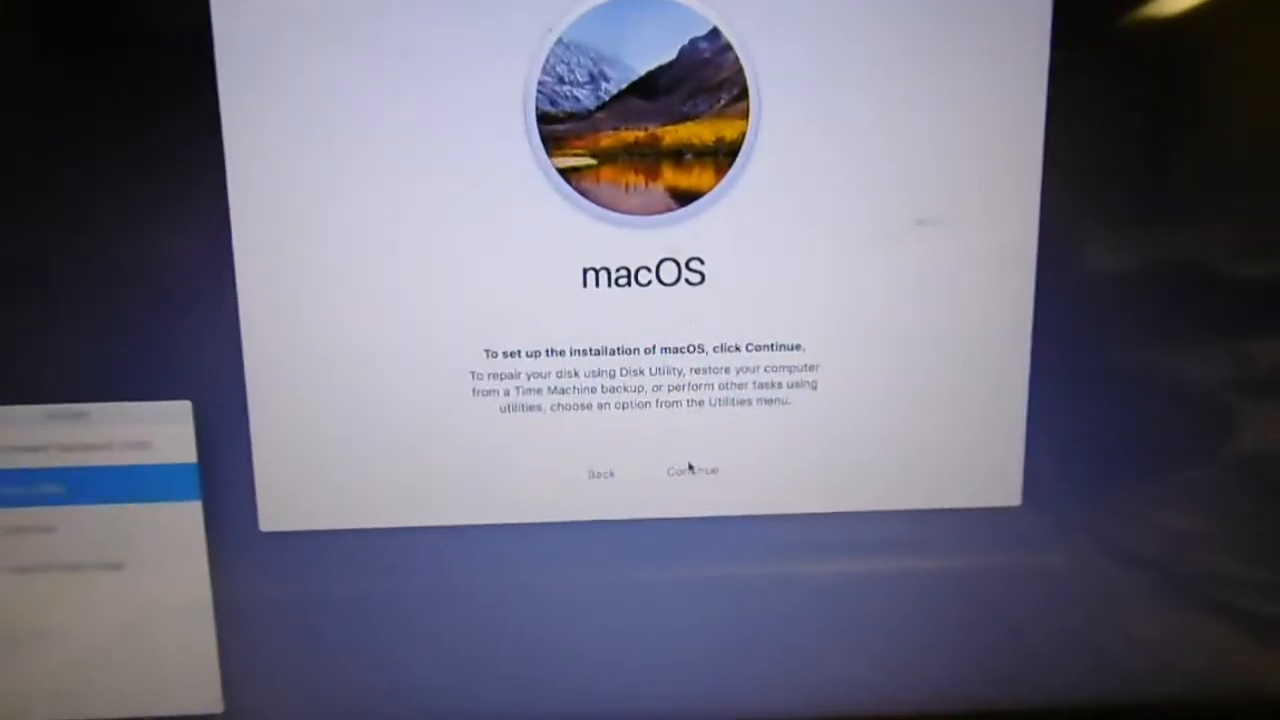
- Continue past the setup introduction and agree to the software license
left_click(690, 470)
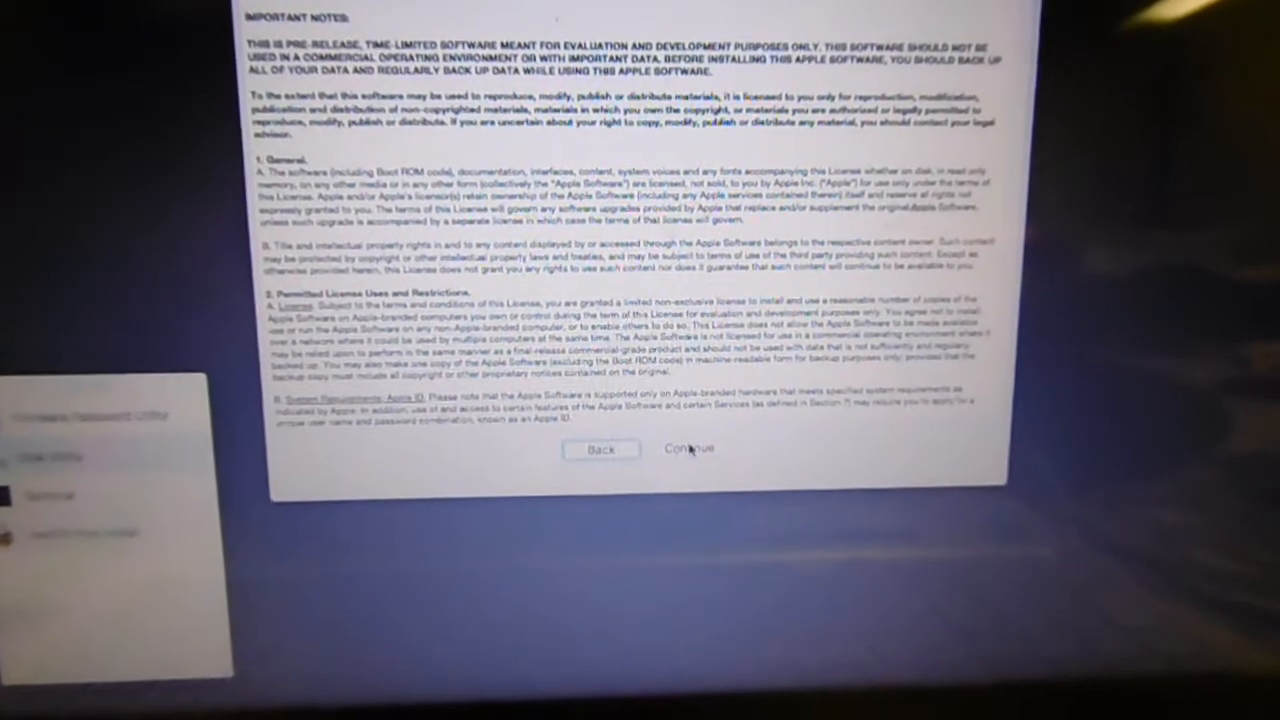
left_click(688, 448)
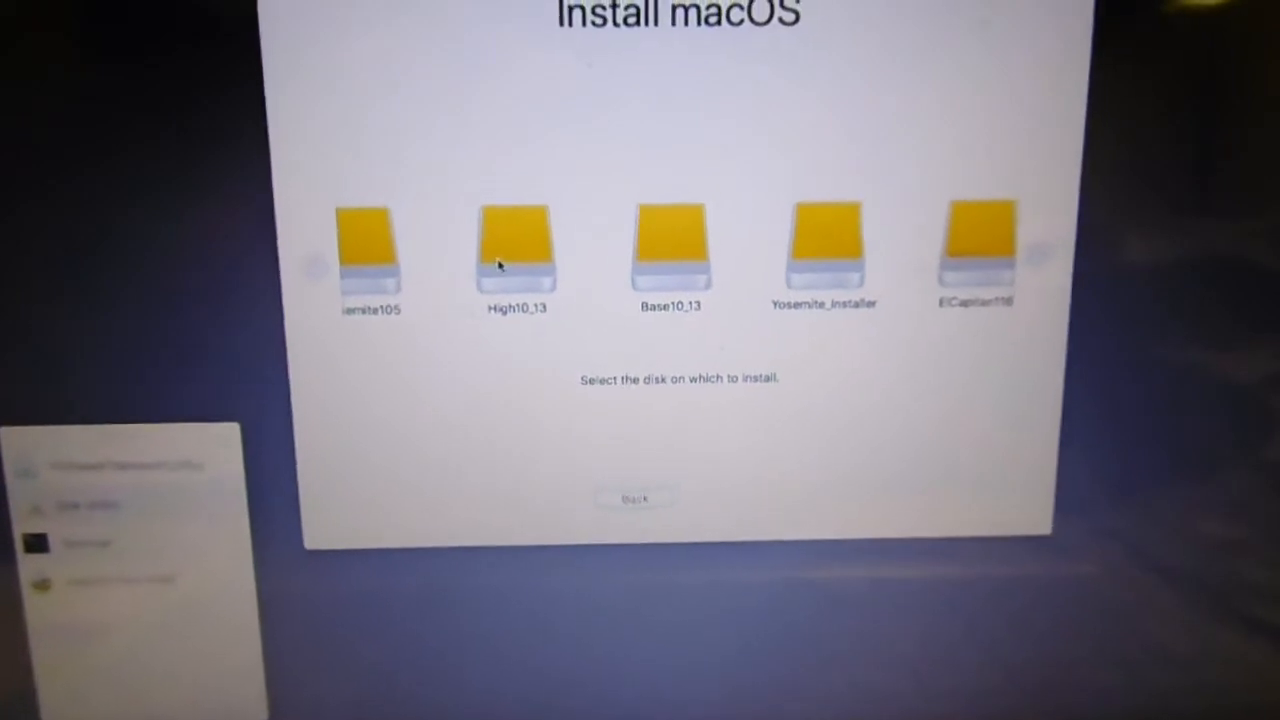
- Choose High10_13 as the destination disk and start installing macOS onto it
left_click(516, 250)
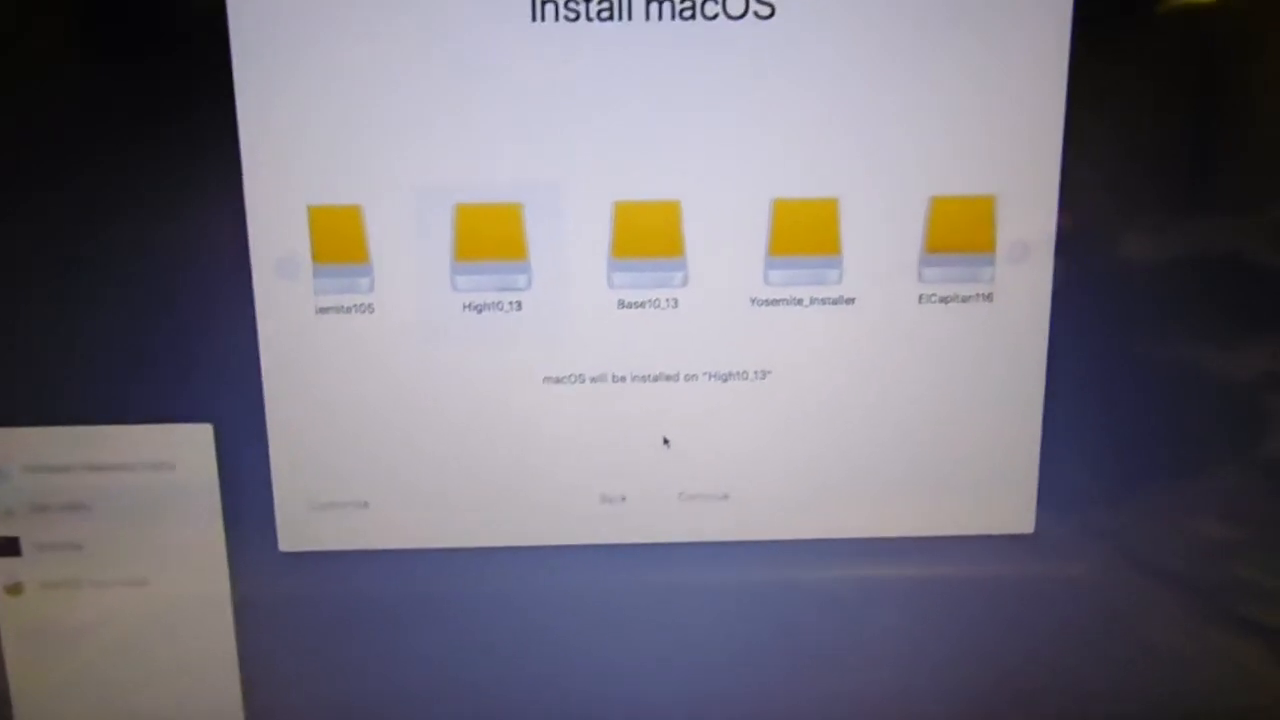
left_click(700, 496)
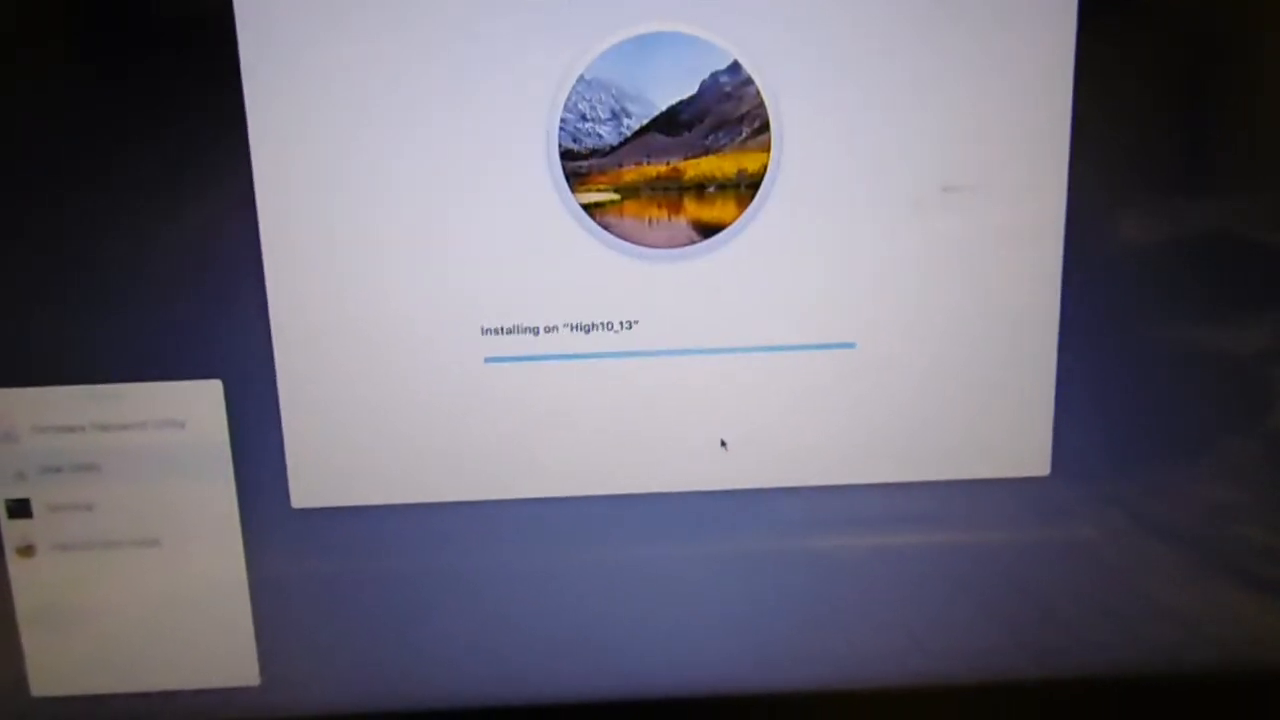